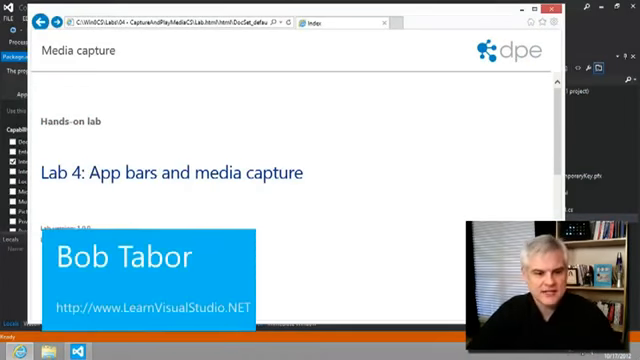
Read Exercise 3 Task 1's video-capture steps, selecting the StorageFile type in the sample field.
scroll("down", 3)
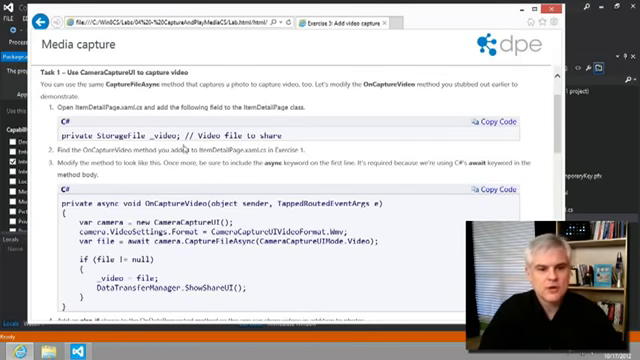
double_click(110, 128)
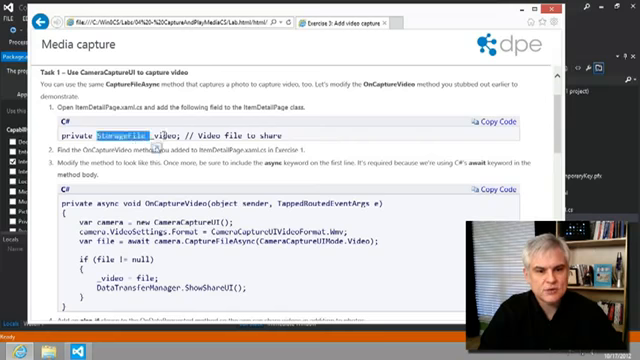
scroll("down", 3)
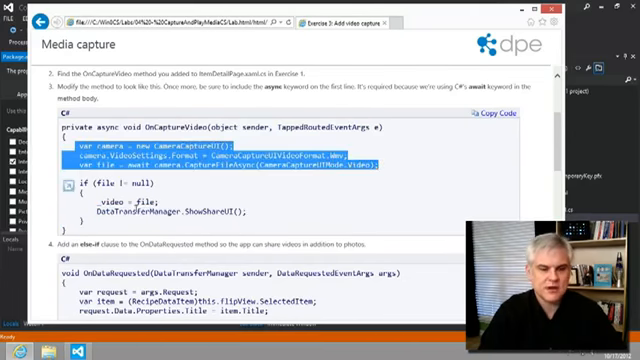
scroll("down", 3)
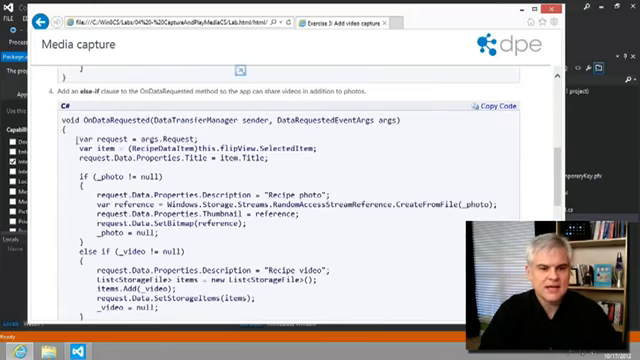
scroll("down", 3)
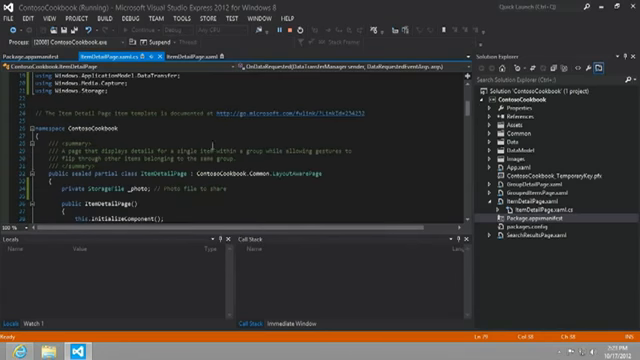
Dismiss the Edit and Continue warning and add a private StorageFile _video field below _photo.
scroll("down", 3)
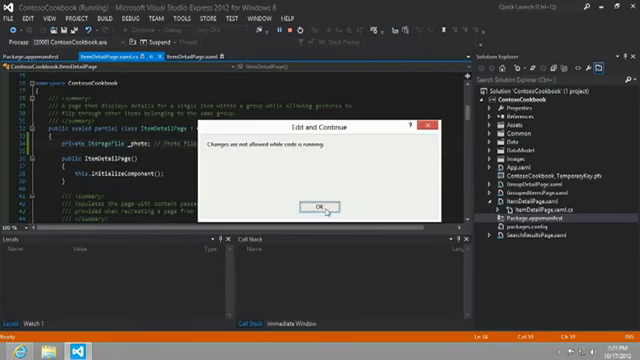
left_click(311, 206)
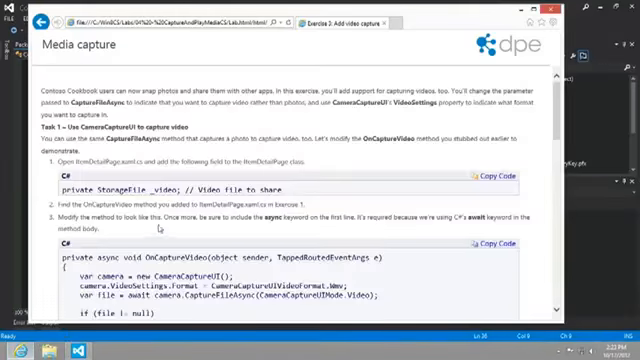
scroll("down", 3)
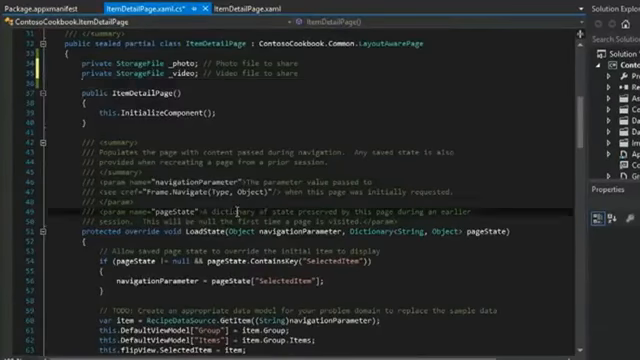
Add async CameraCaptureUI code to OnCaptureVideo that captures a WMV, stores _video and shows sharing.
scroll("down", 3)
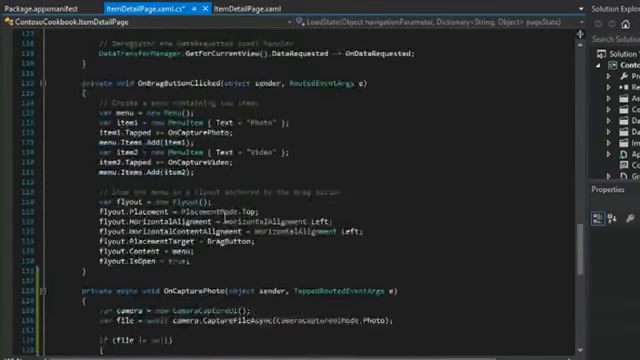
scroll("down", 3)
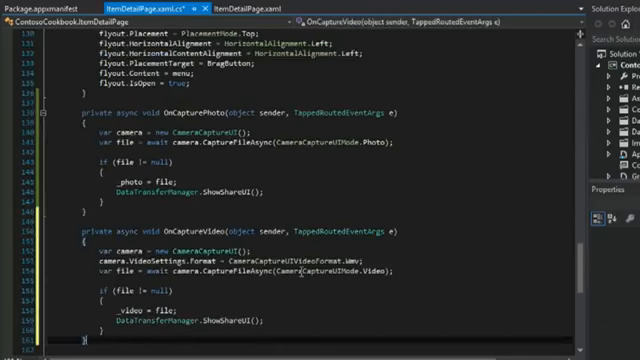
scroll("down", 3)
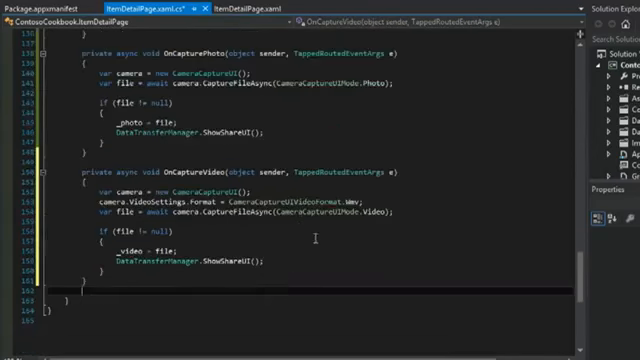
double_click(232, 213)
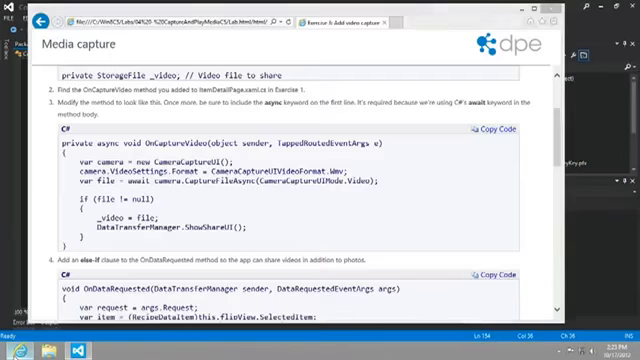
Read lab step 4's else-if clause for sharing videos from OnDataRequested.
scroll("down", 3)
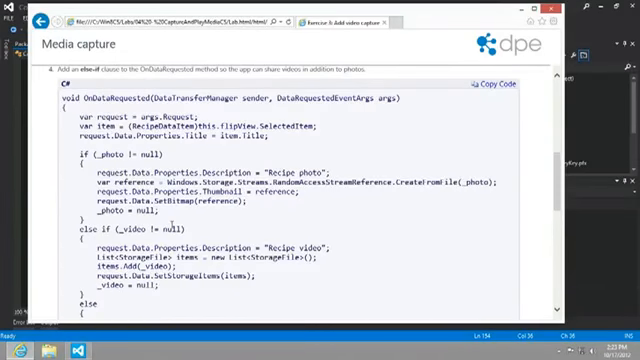
scroll("down", 3)
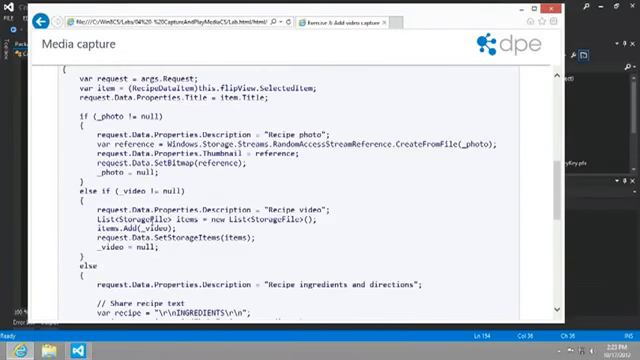
scroll("up", 3)
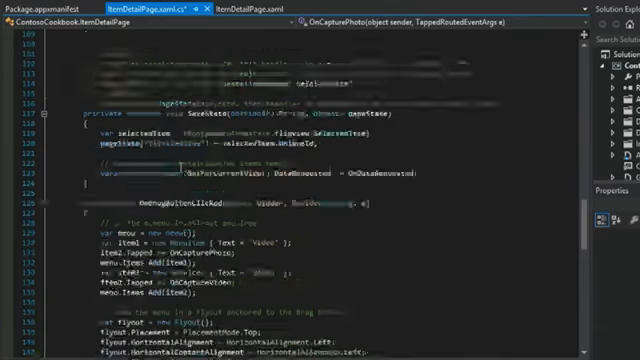
Scroll the ItemDetailPage.xaml.cs editor to the OnDataRequested method.
scroll("up", 3)
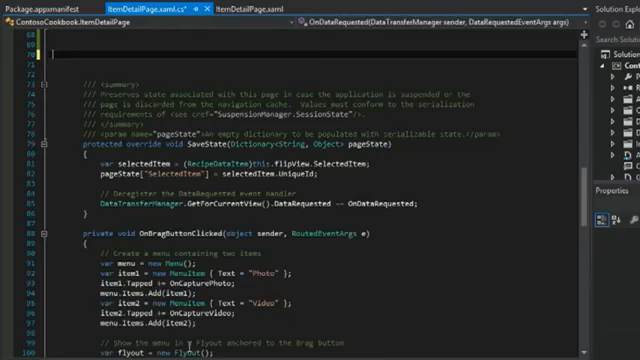
scroll("down", 3)
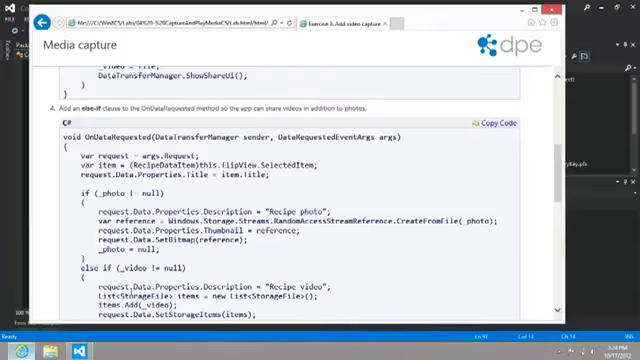
Read lab step 5 on microphone capability and Task 2 testing, and add the else if (_video != null) clause.
scroll("down", 3)
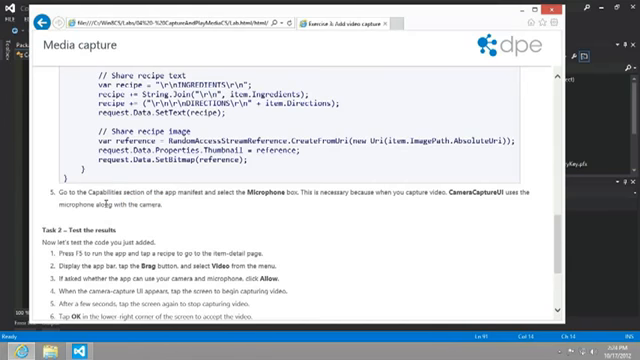
scroll("down", 3)
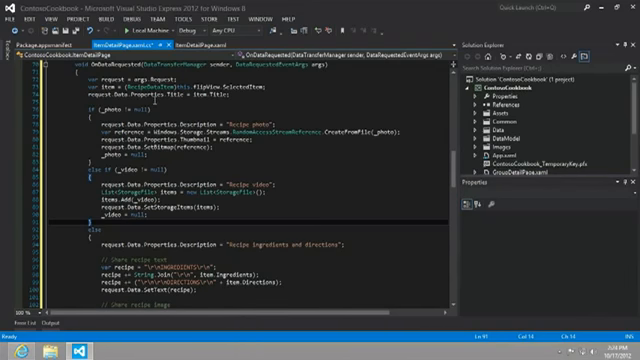
Run Contoso Cookbook on Local Machine and open the Steam bun baos recipe.
left_click(47, 43)
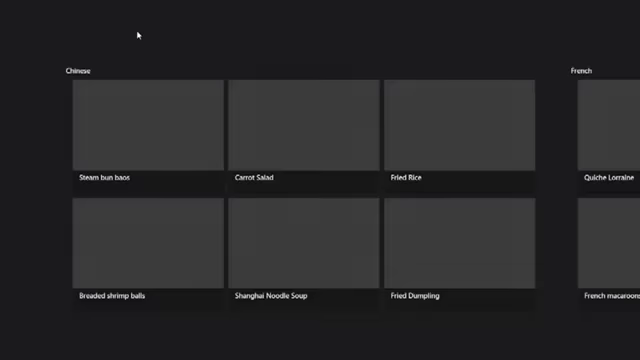
left_click(143, 130)
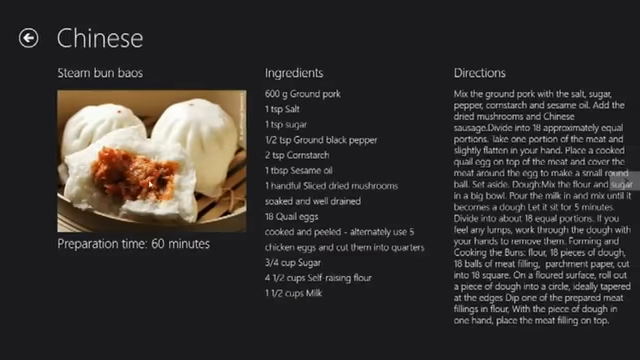